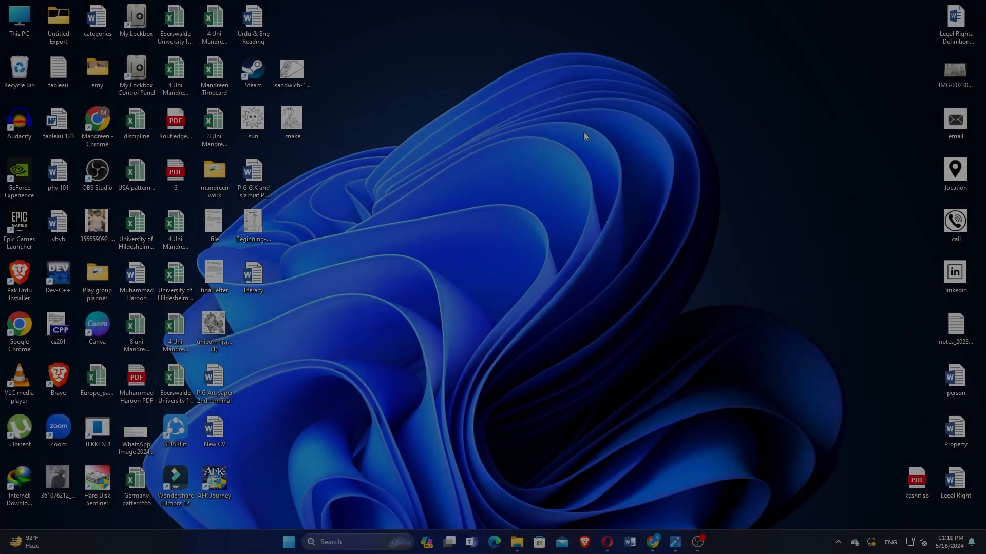
{"action": "mouse_move", "coordinate": [654, 542]}
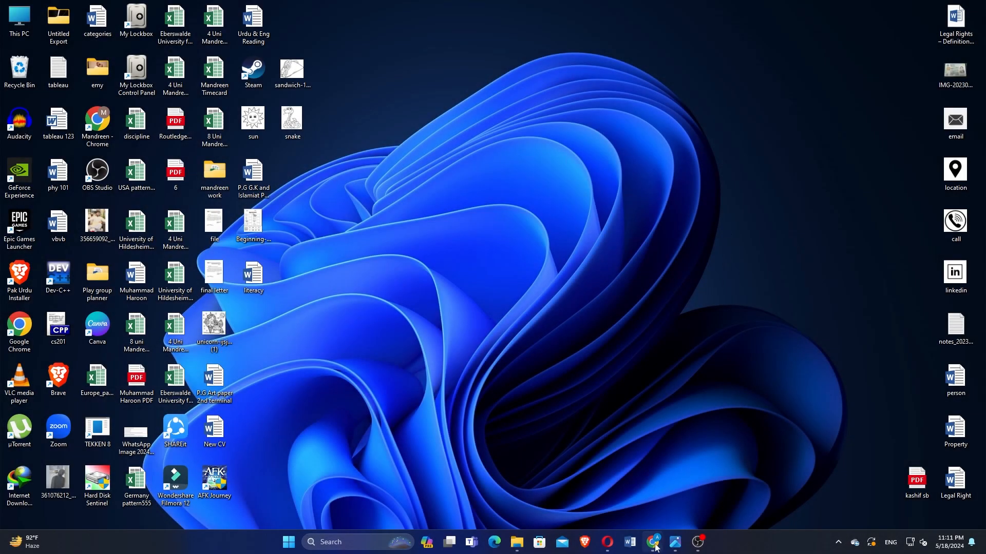
Open Binance's Buy Crypto form, enter 1,000 USD to spend, then switch to selling.
{"action": "left_click", "coordinate": [653, 541]}
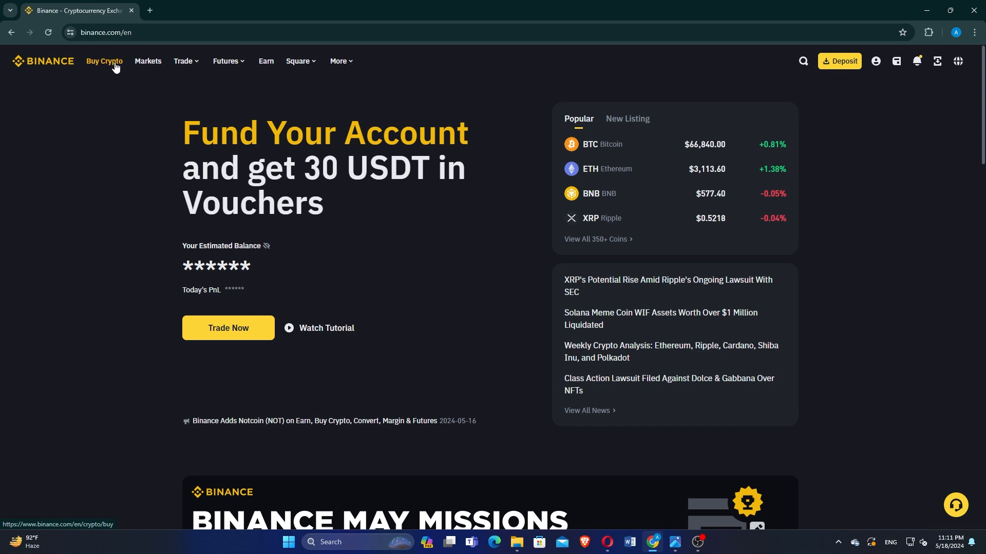
{"action": "left_click", "coordinate": [104, 61]}
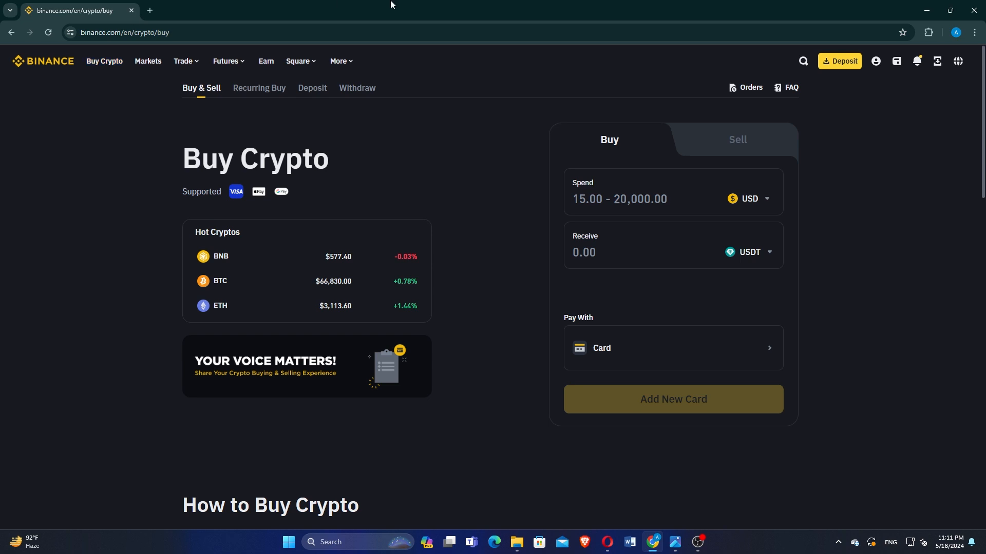
{"action": "mouse_move", "coordinate": [614, 158]}
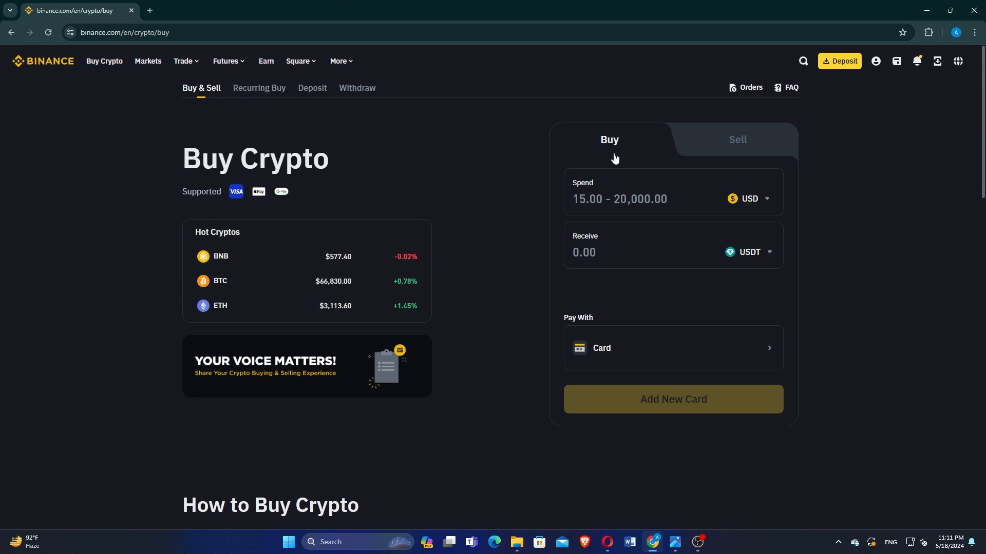
{"action": "left_click", "coordinate": [748, 252]}
{"action": "type", "text": "1,000"}
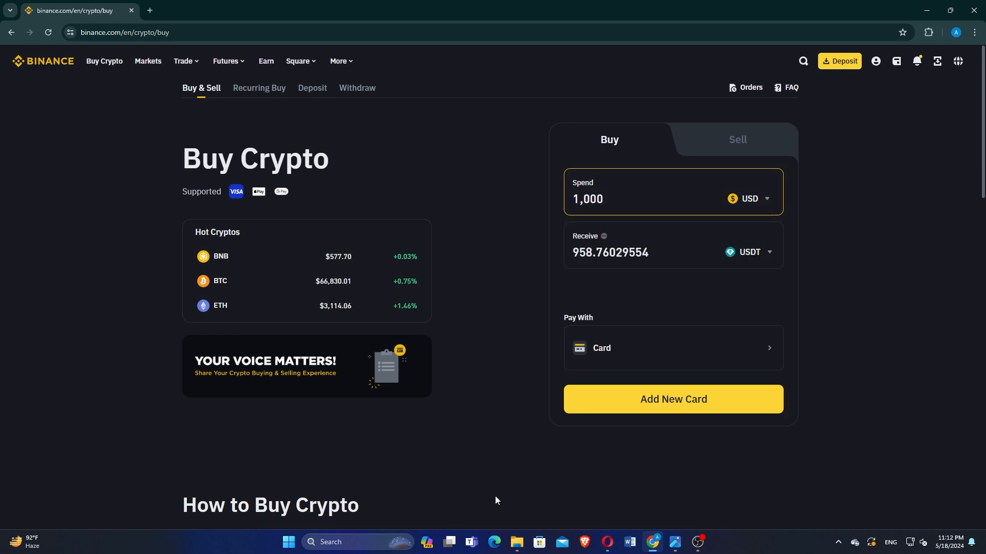
{"action": "mouse_move", "coordinate": [619, 302]}
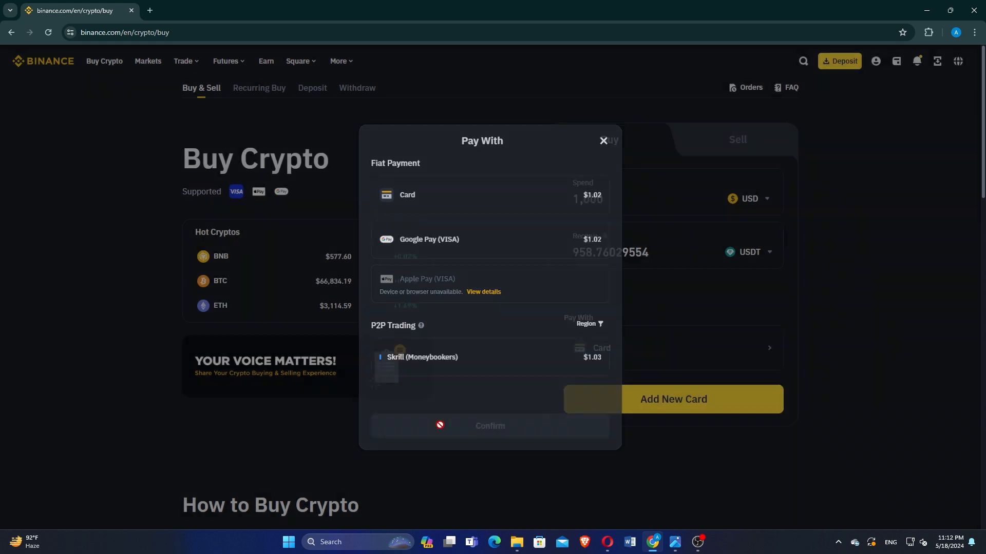
{"action": "left_click", "coordinate": [736, 139]}
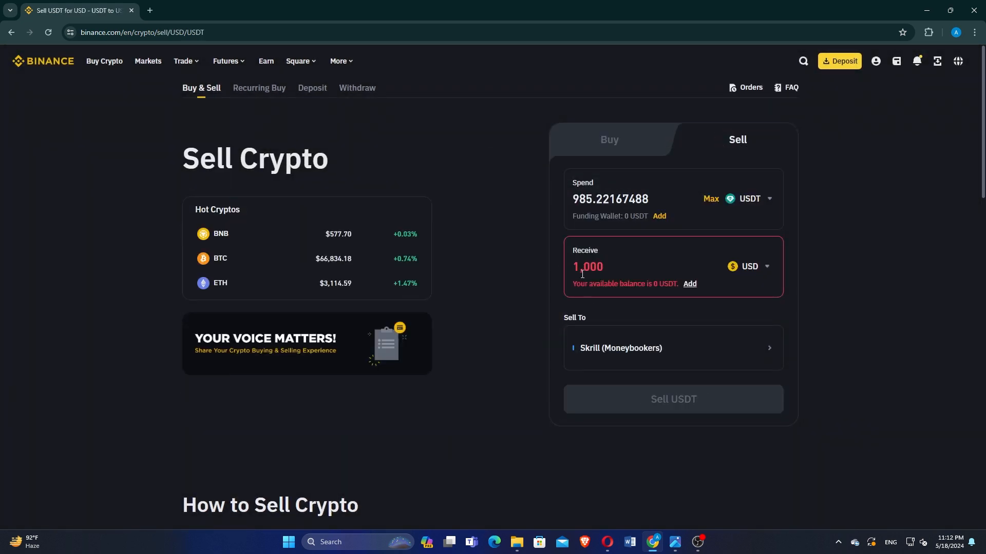
Enter 5 USDT to sell and browse the Sell To methods by region.
{"action": "left_click", "coordinate": [607, 199]}
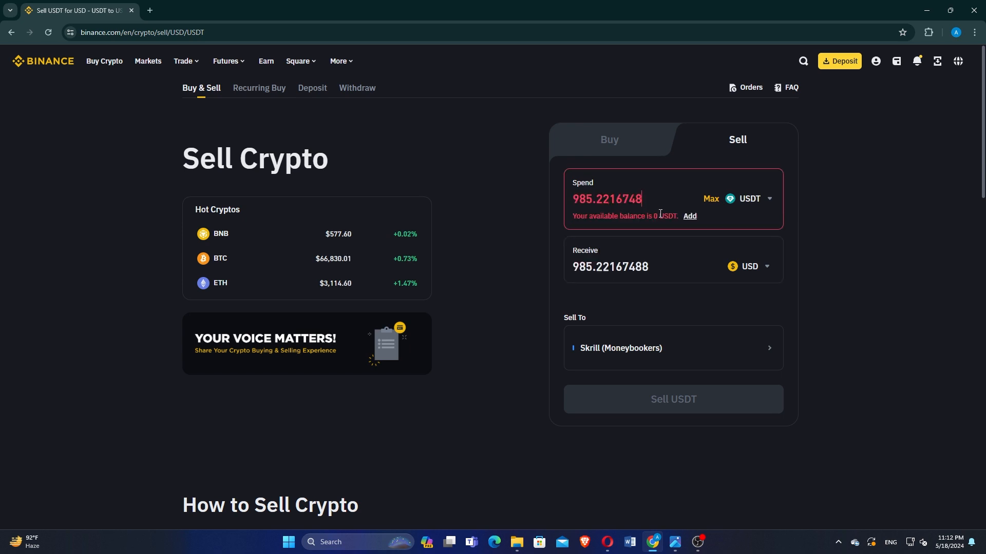
{"action": "type", "text": "5"}
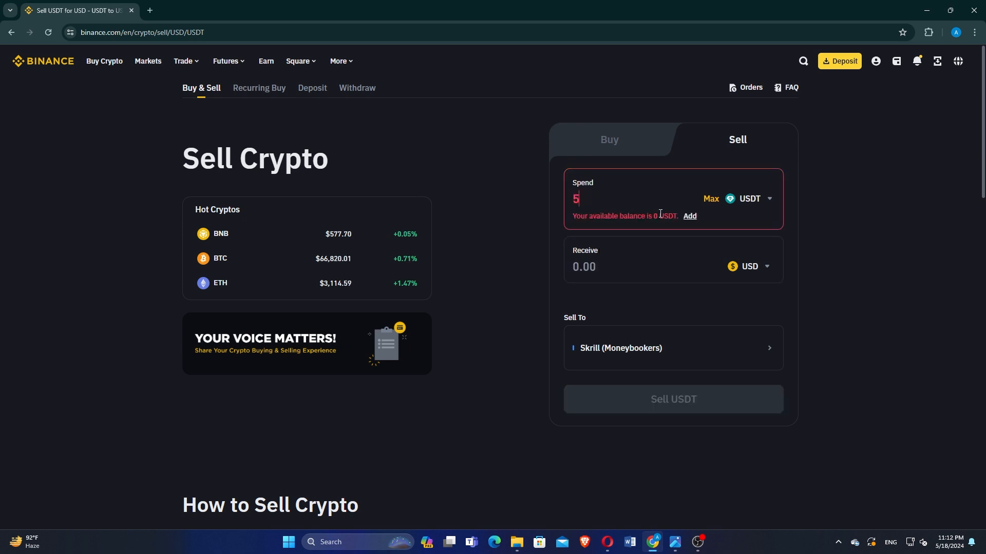
{"action": "left_click", "coordinate": [673, 348]}
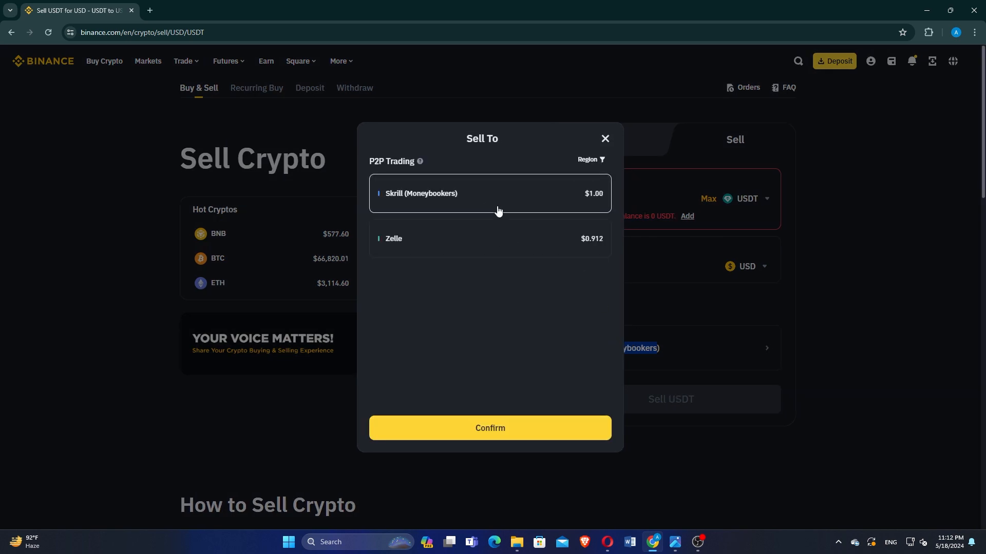
{"action": "left_click", "coordinate": [588, 160]}
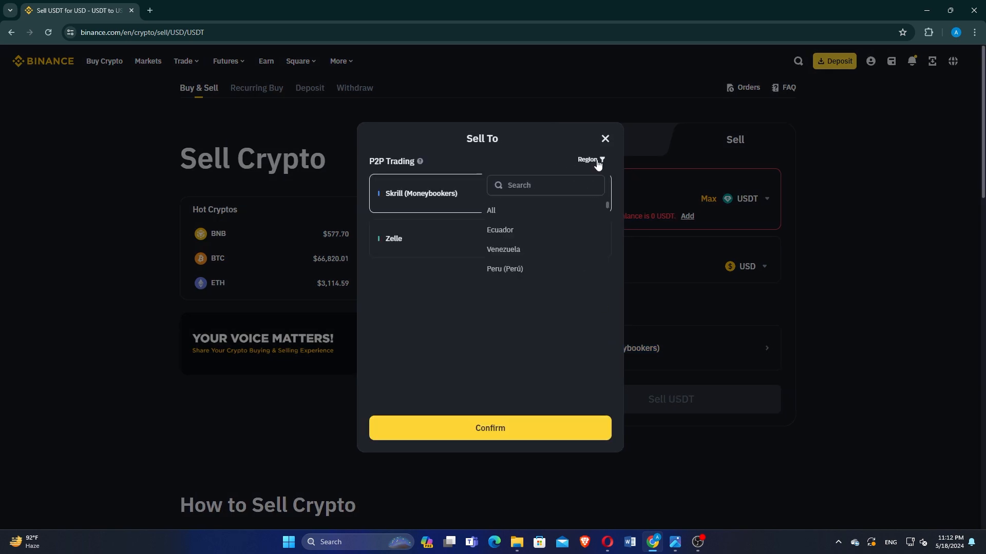
{"action": "scroll", "scroll_direction": "down", "scroll_amount": 3}
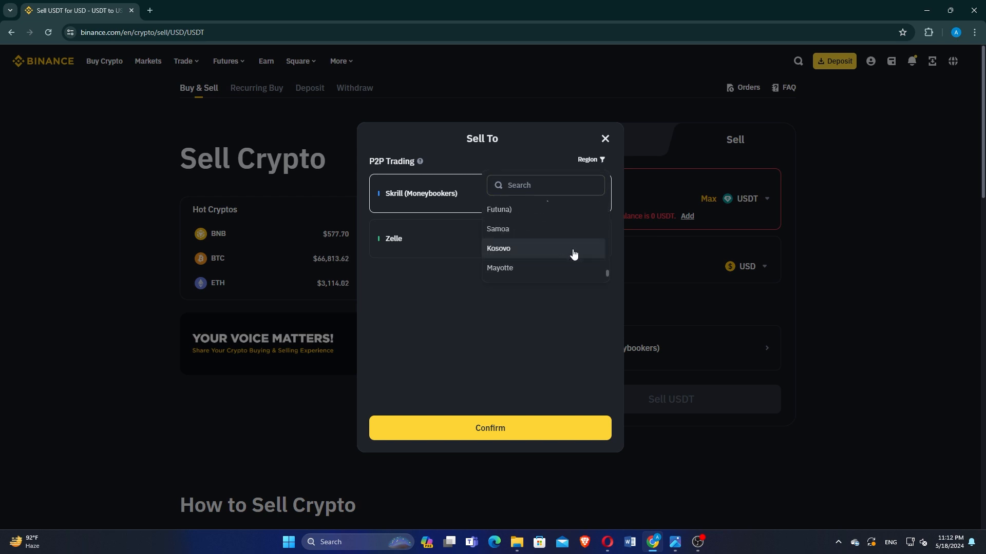
{"action": "left_click", "coordinate": [604, 138]}
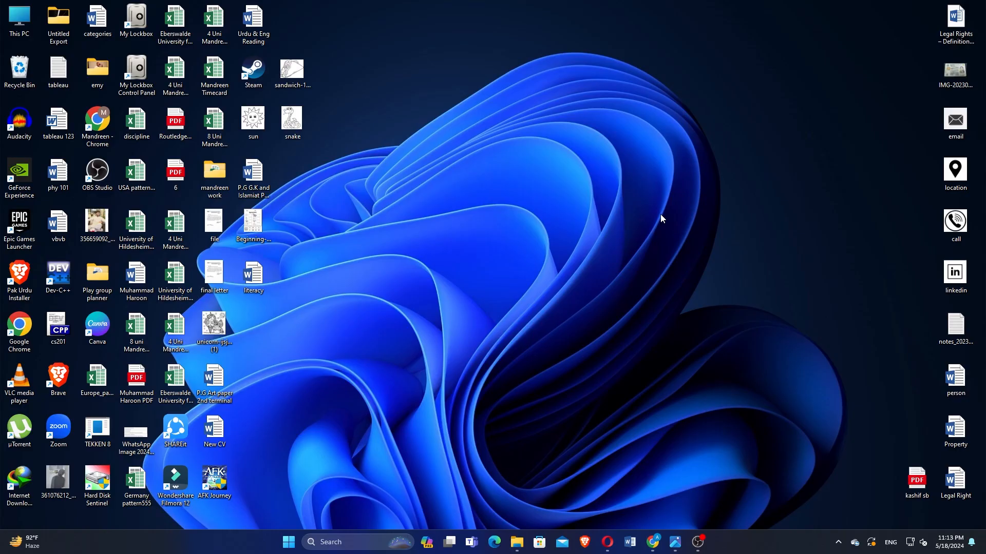
{"action": "mouse_move", "coordinate": [661, 210]}
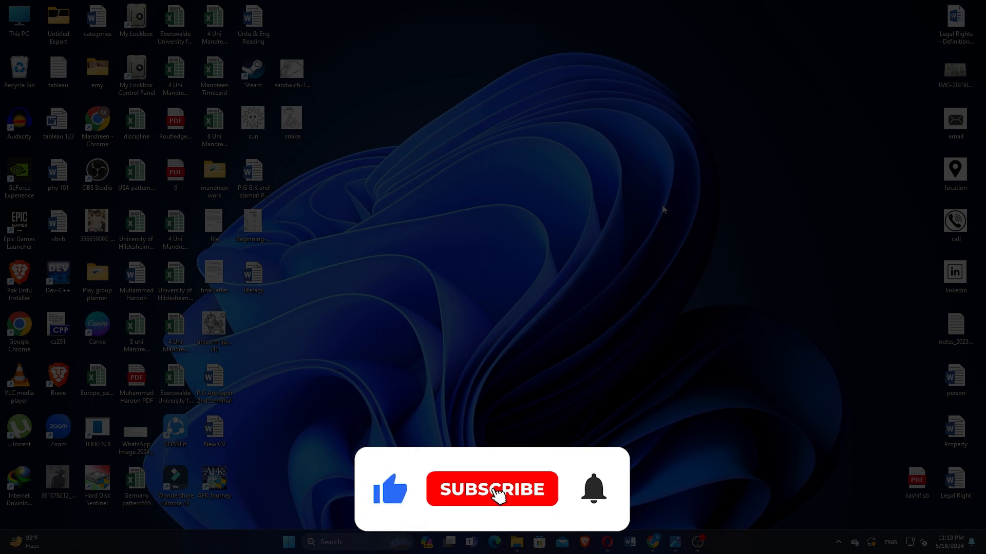
Close the Chrome window showing Binance's Sell Crypto page.
{"action": "left_click", "coordinate": [492, 490]}
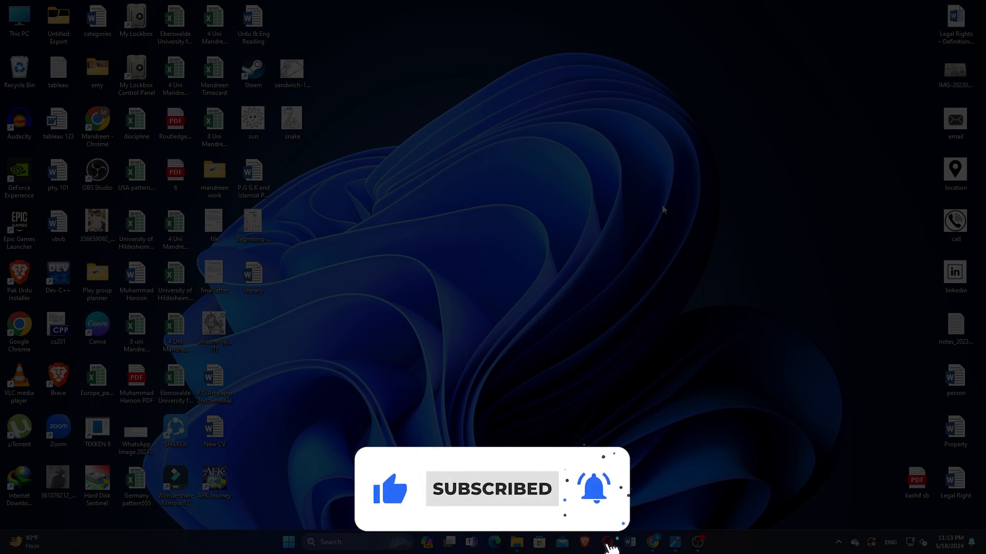